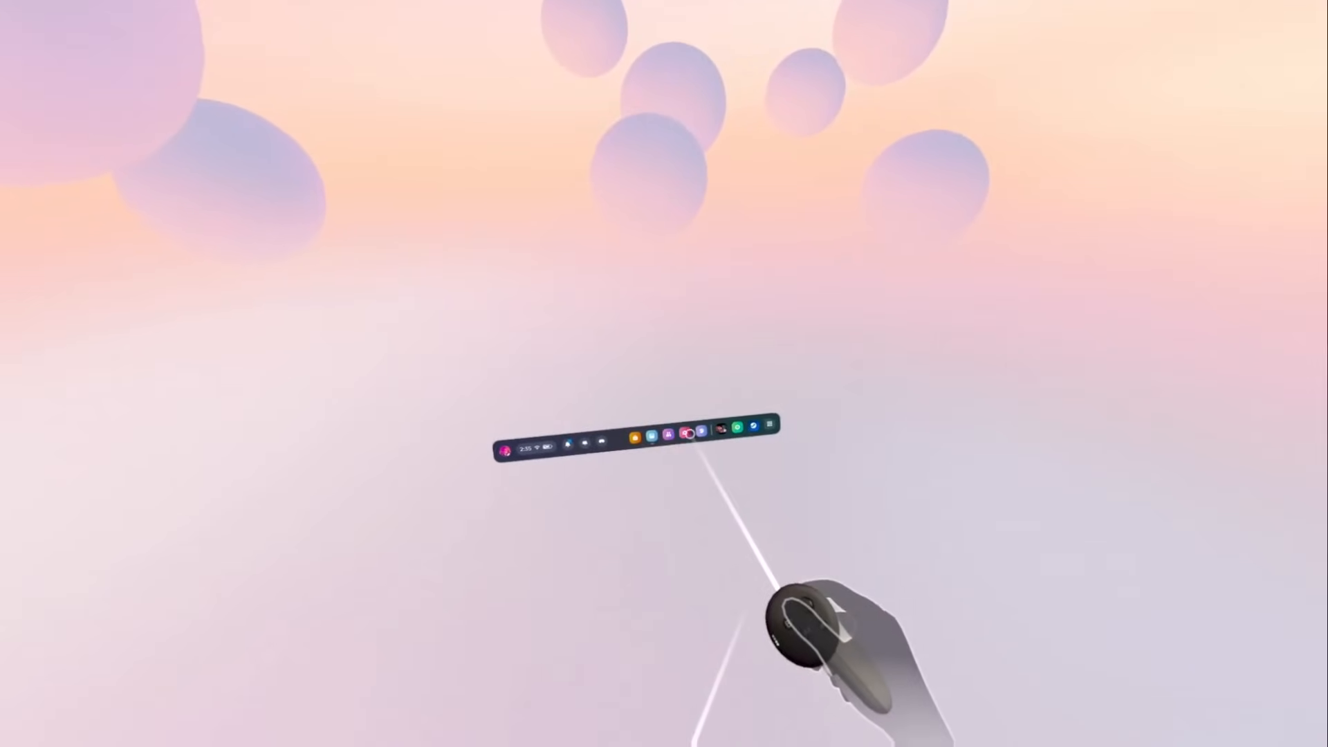
Search the web for gmail in the browser and start creating a Gmail account
click(694, 434)
text(gmail)
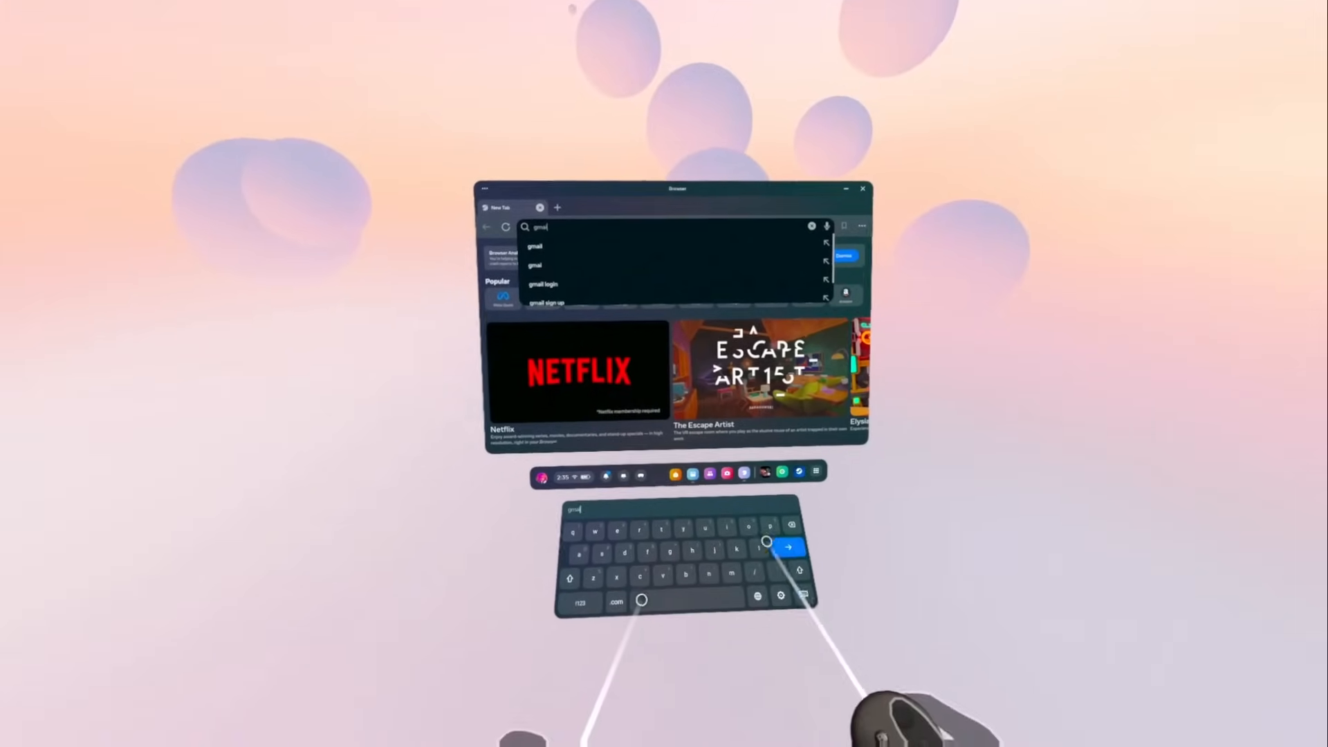
key(Return)
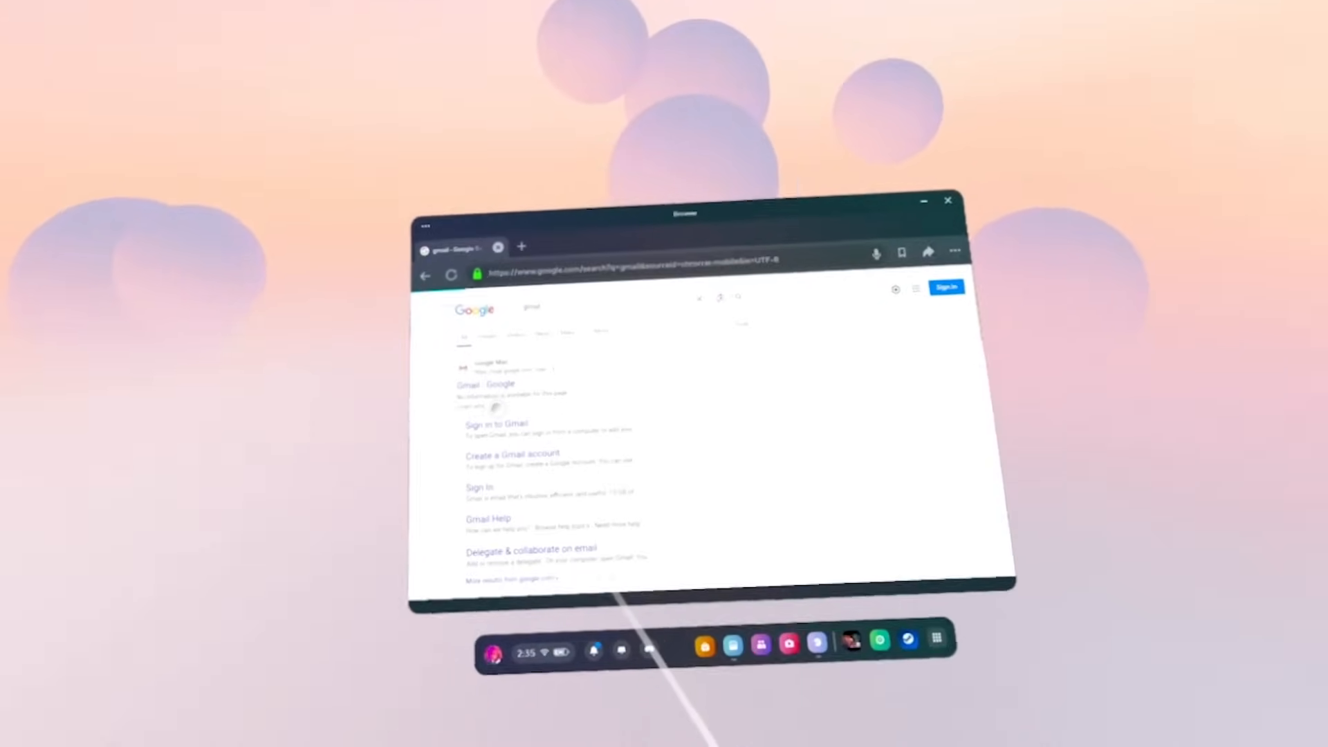
click(512, 454)
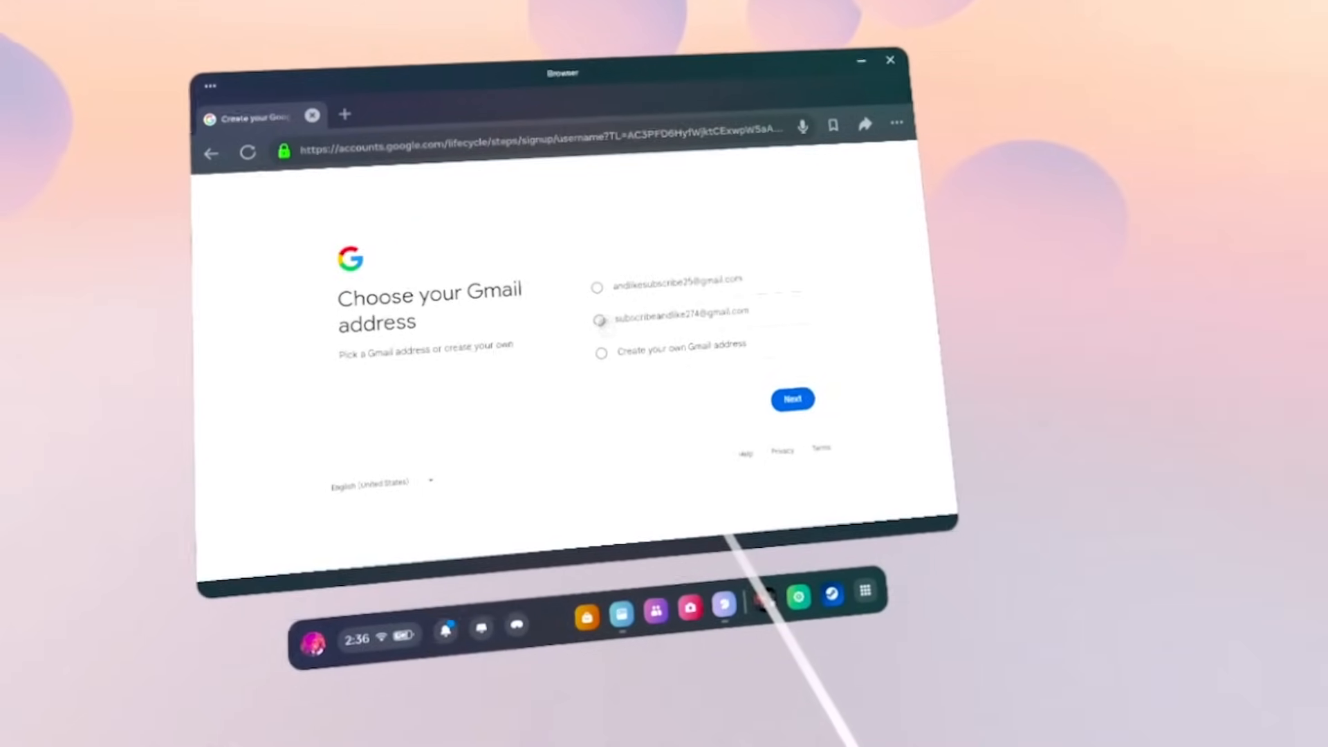
Pick a suggested Gmail address, set a password, keep Express settings and accept Google's terms
click(792, 399)
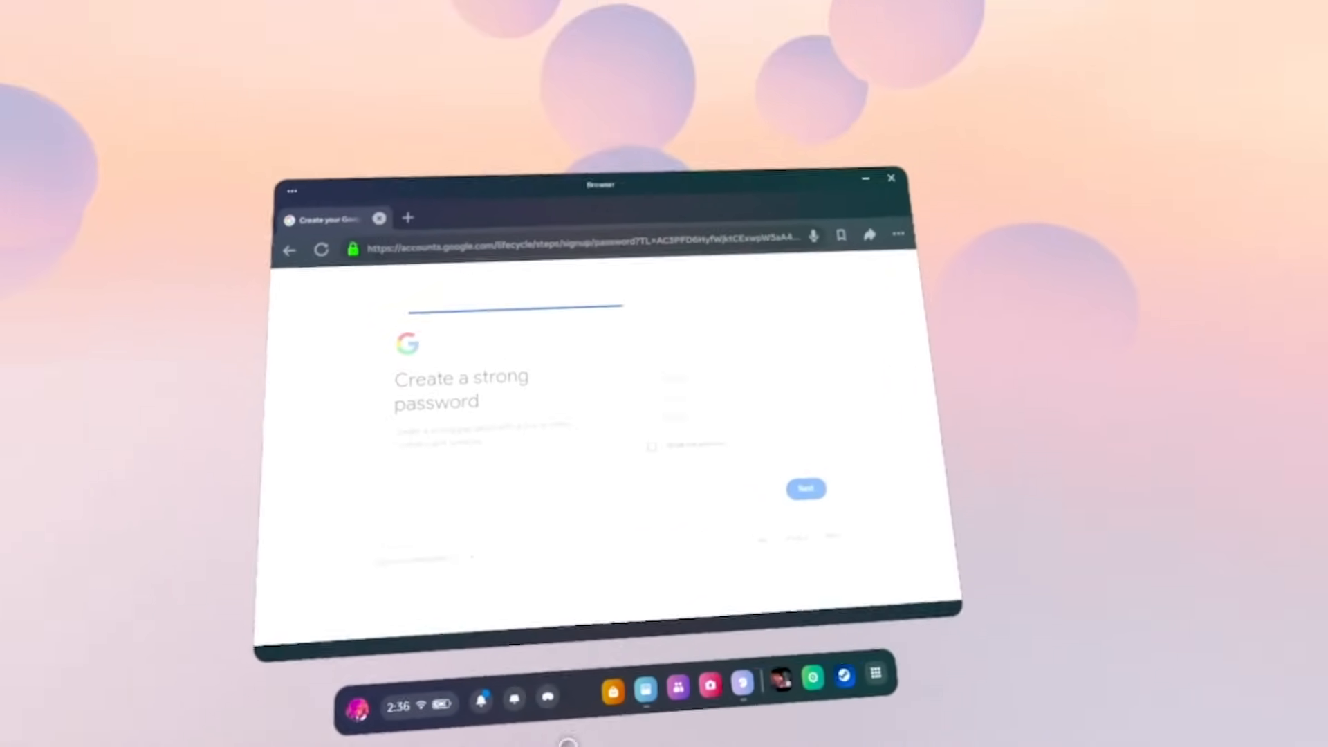
click(805, 489)
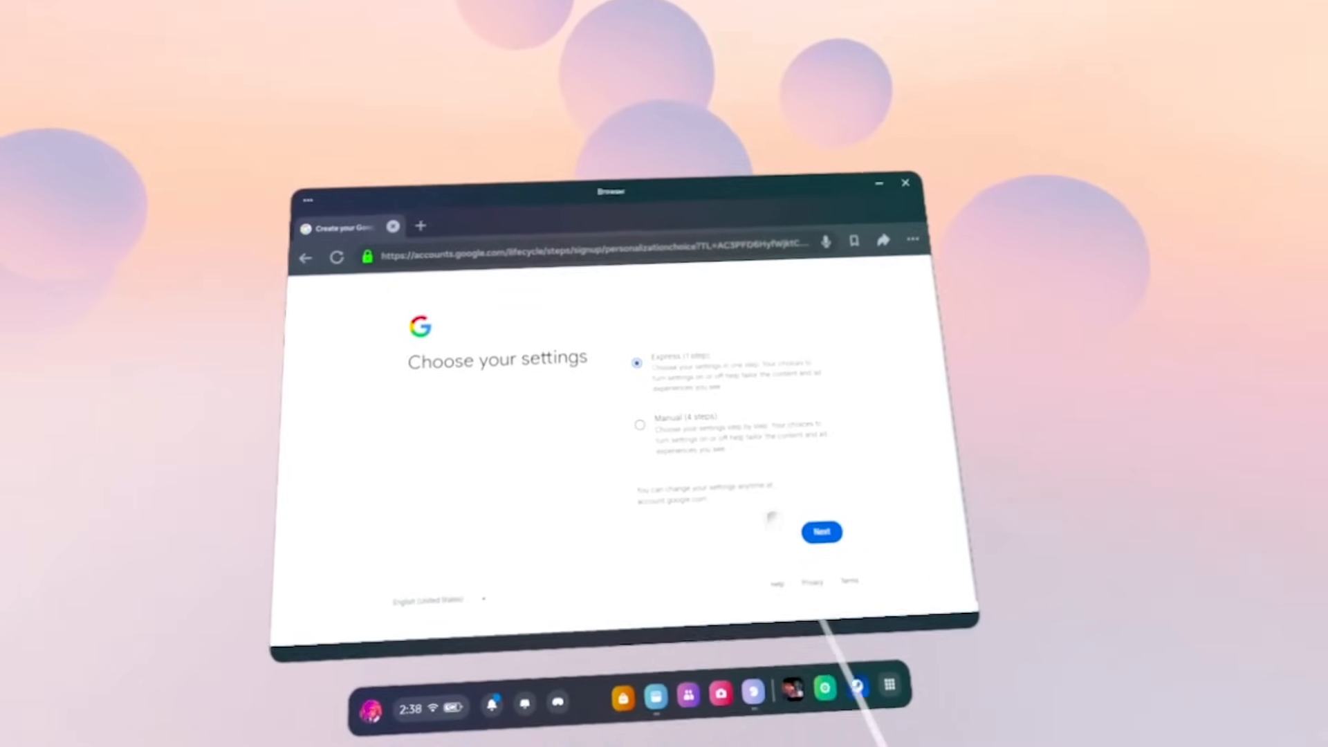
click(819, 532)
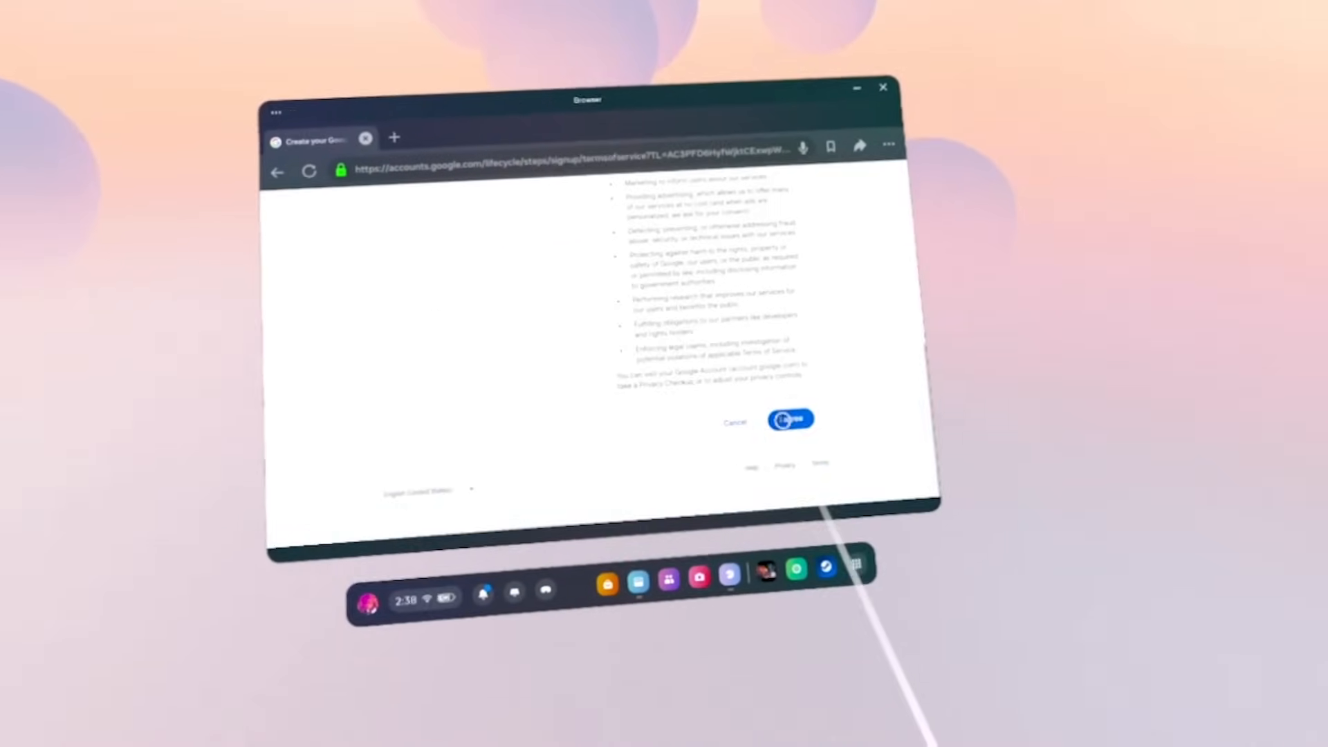
click(789, 419)
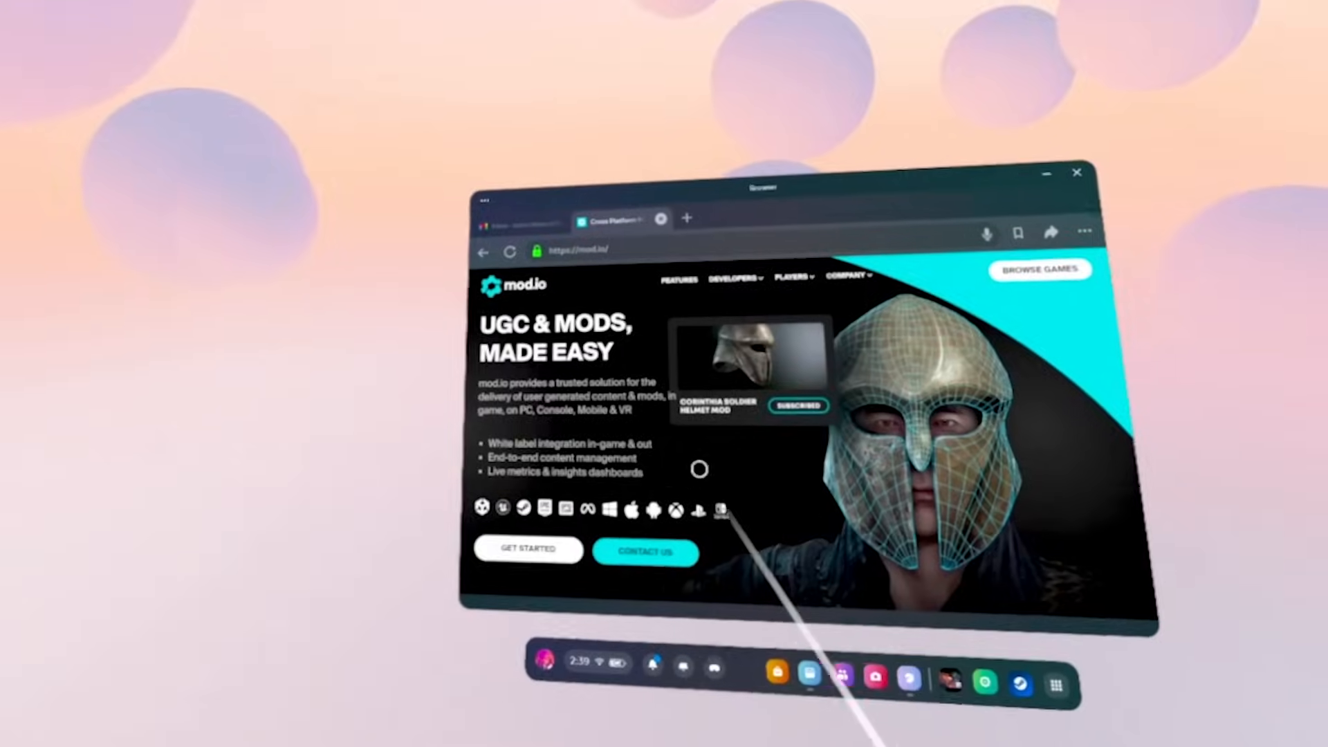
From mod.io's Browse Games page, log in with Google and confirm a display name
click(1040, 269)
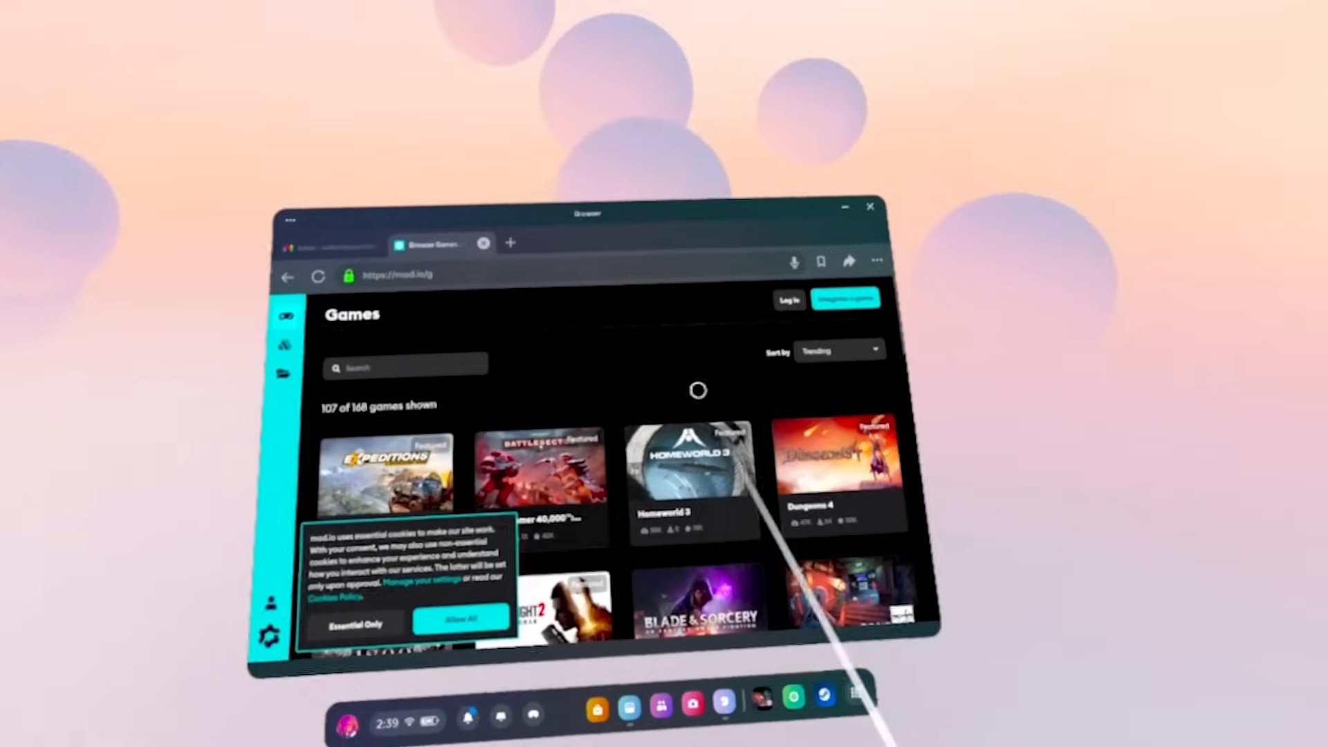
click(788, 299)
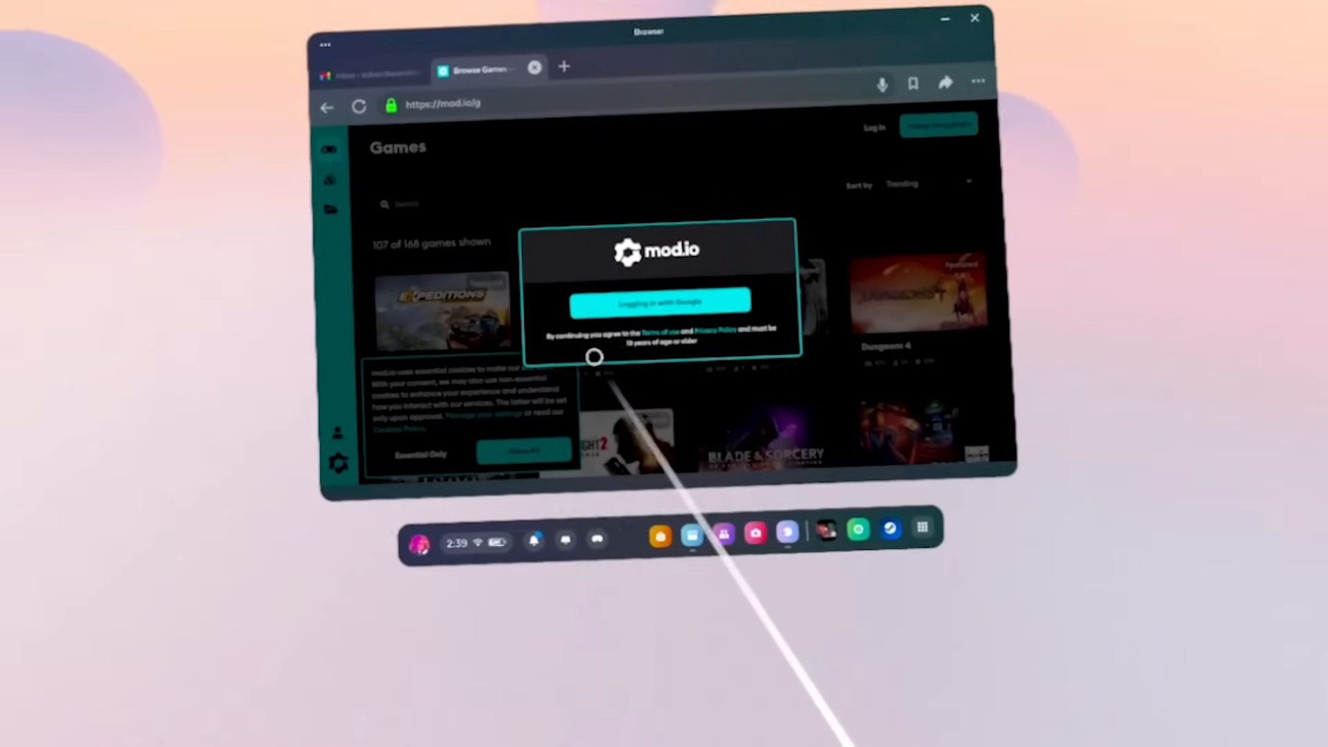
click(659, 302)
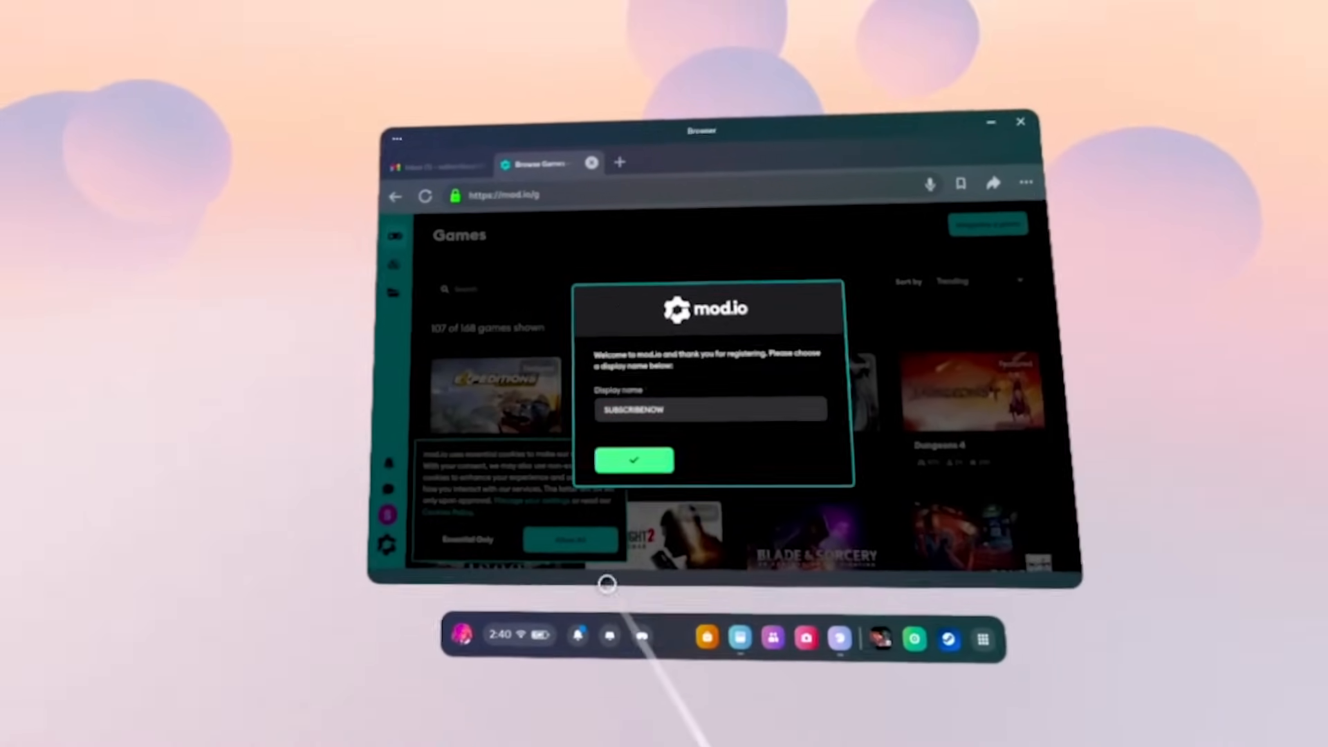
click(634, 460)
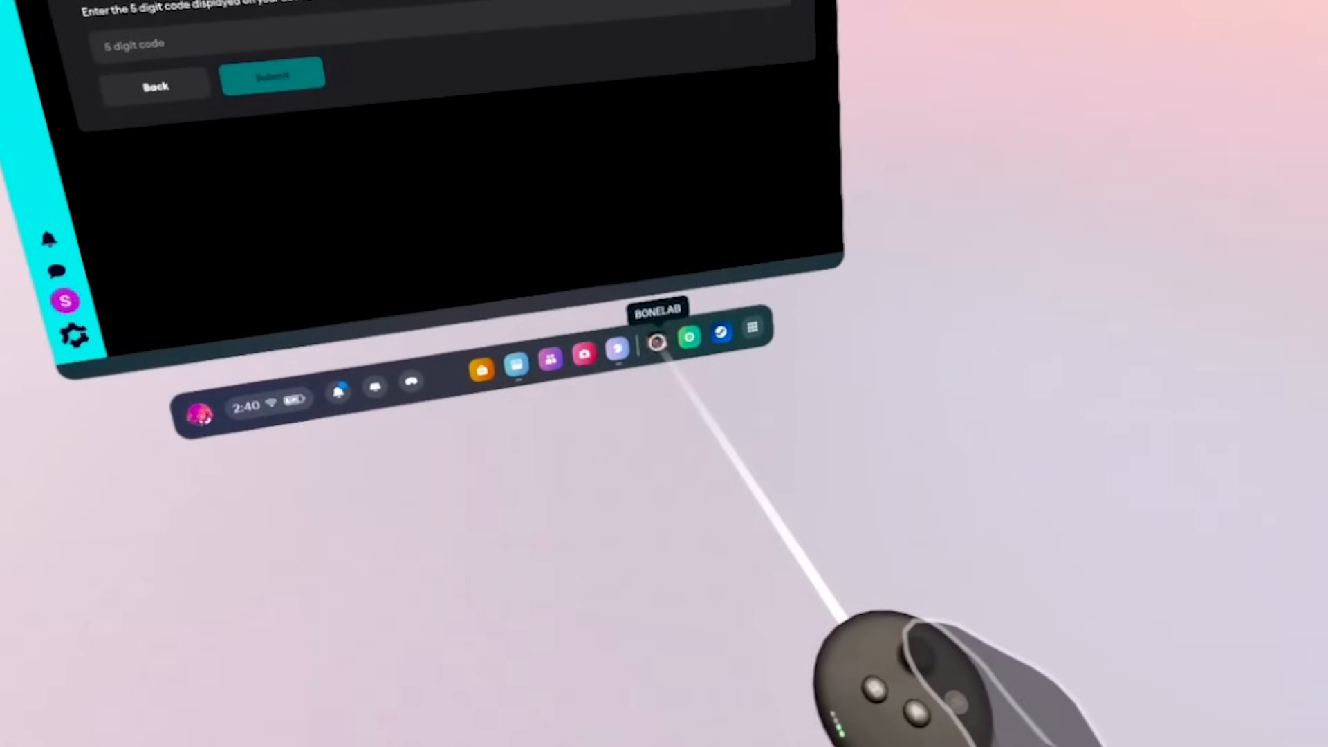
Launch BONELAB and choose Mod.io Log In from its Mod.io menu
click(656, 340)
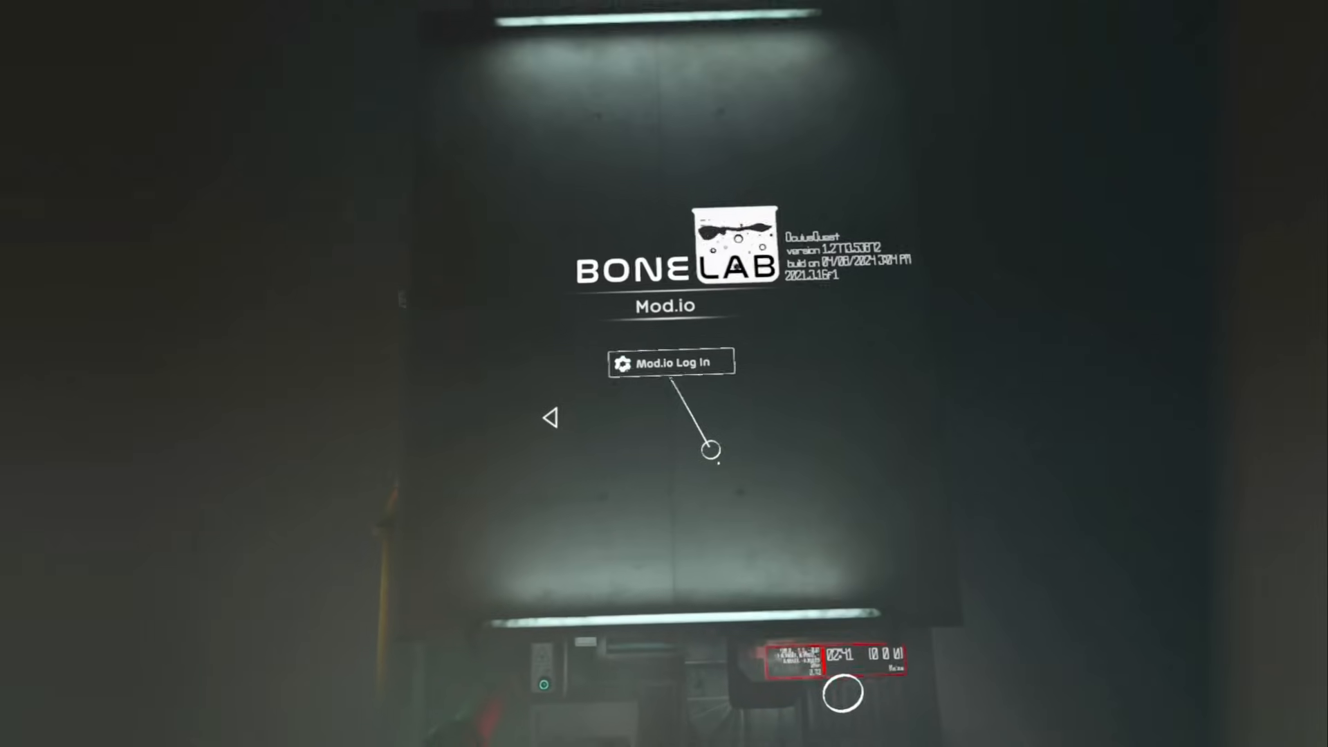
click(670, 361)
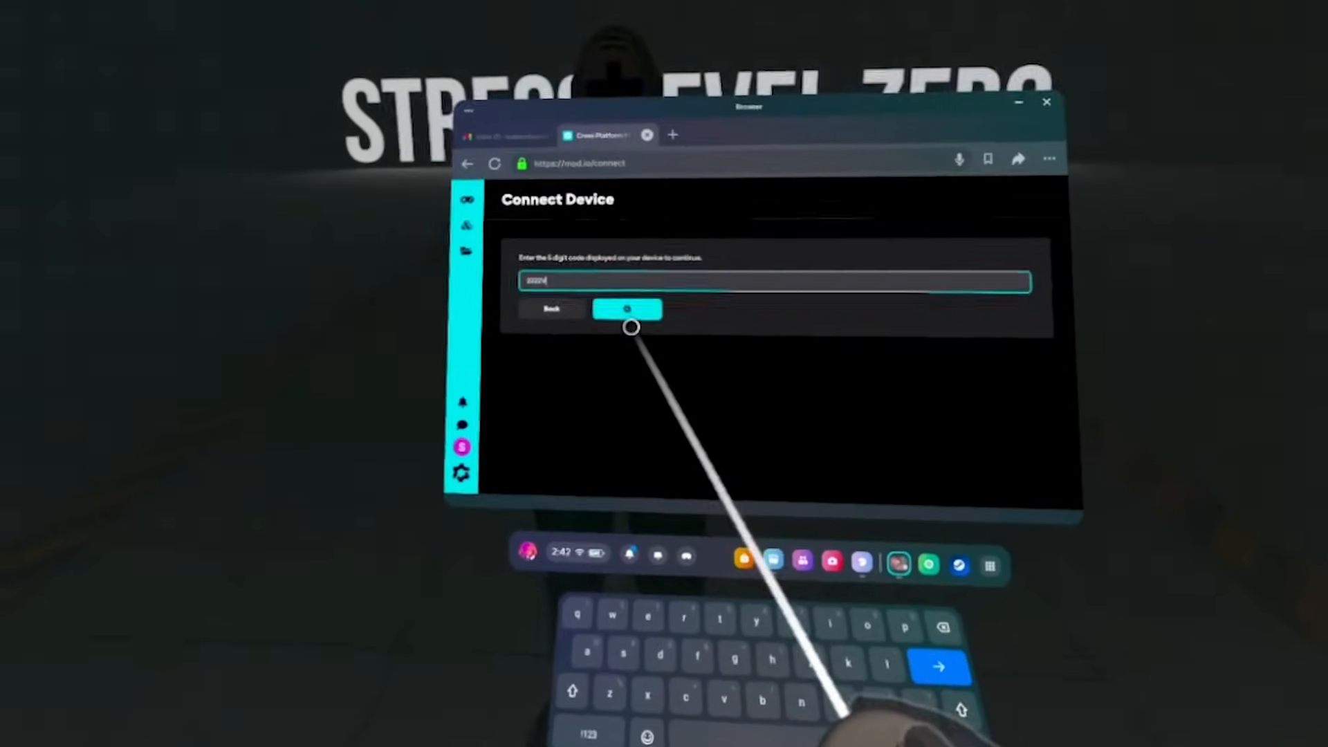
Submit the game's 5-digit code on Connect Device and open the Bonelab mods tile
click(626, 308)
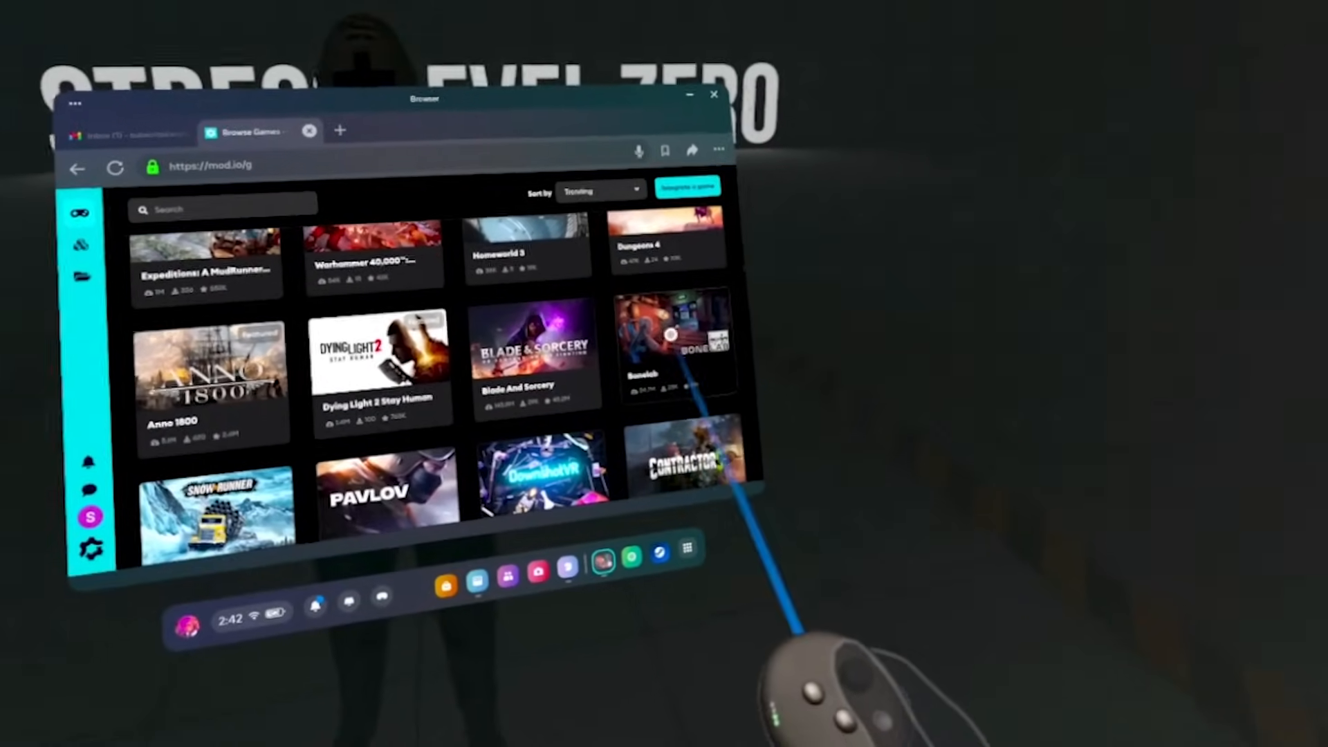
click(675, 347)
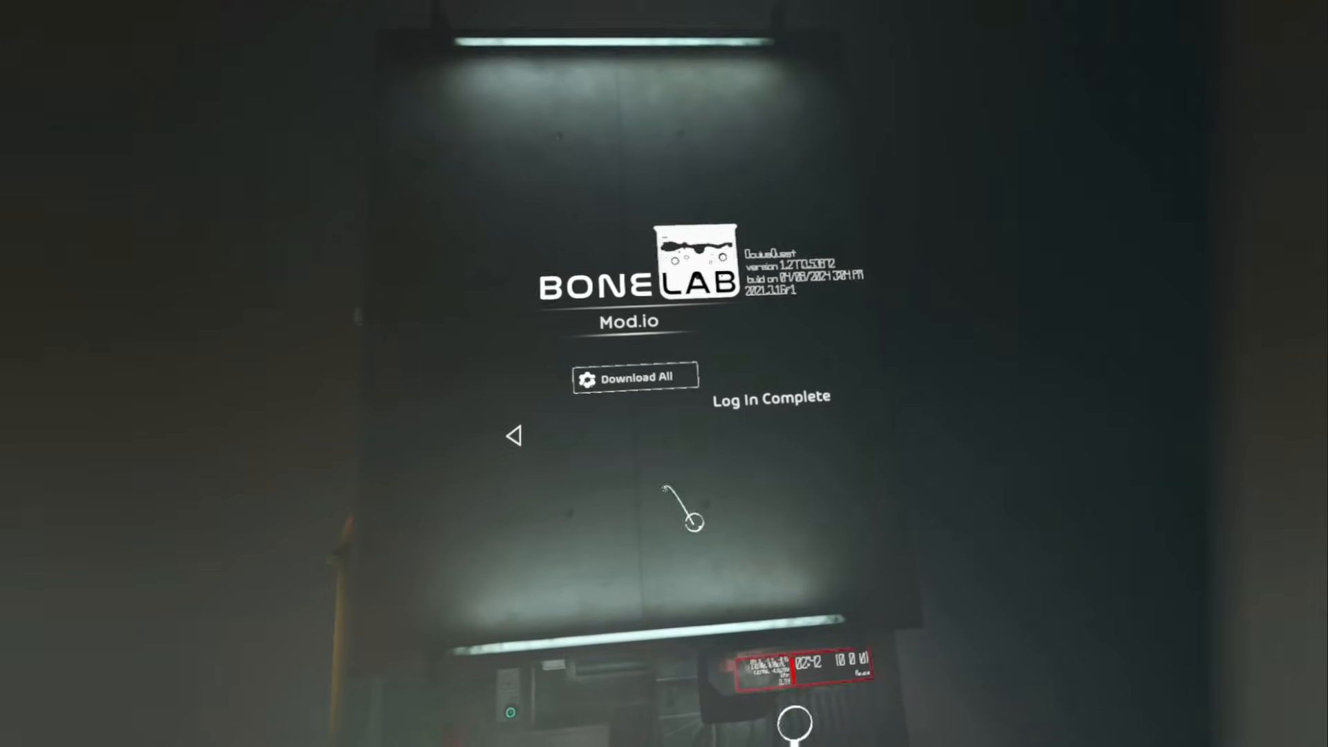
Press Download All in BONELAB's Mod.io menu to fetch the subscribed mods
click(634, 375)
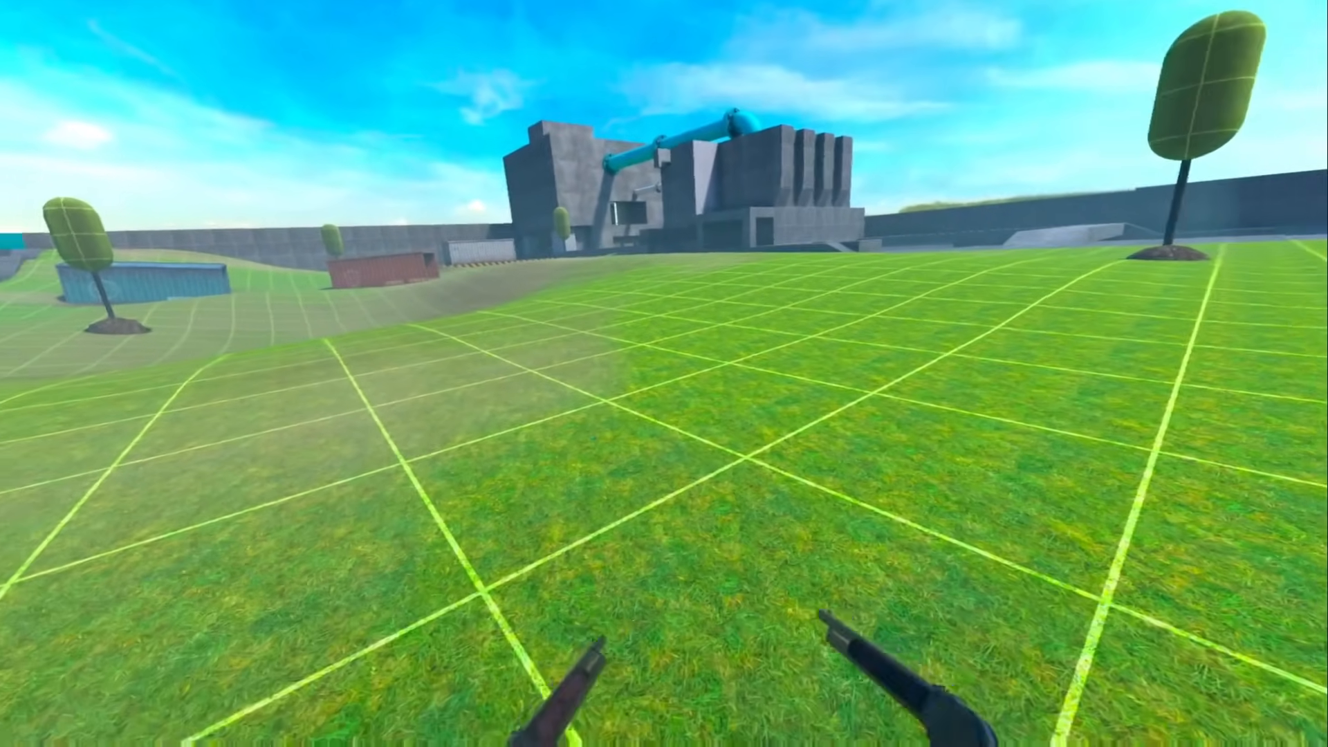
mouse_move(664, 373)
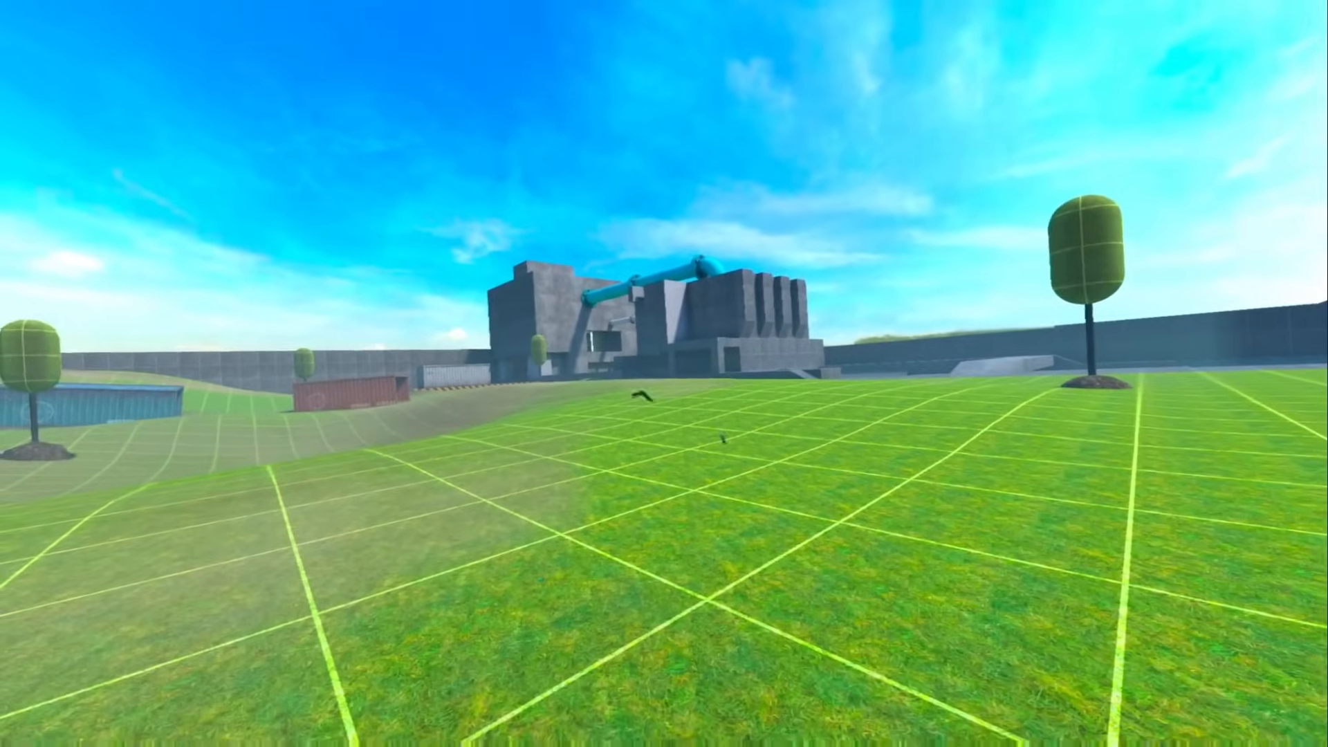